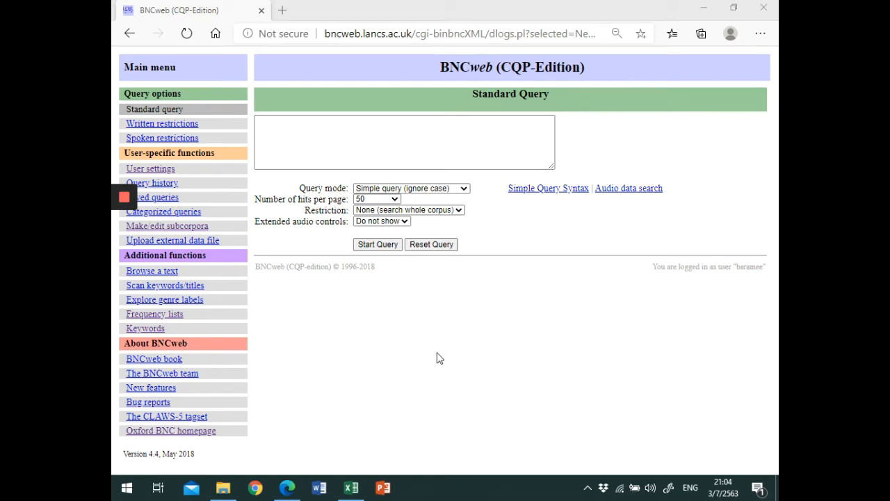
# Enter 'utterly' as the search term in the Standard Query box.
pyautogui.click(385, 142)
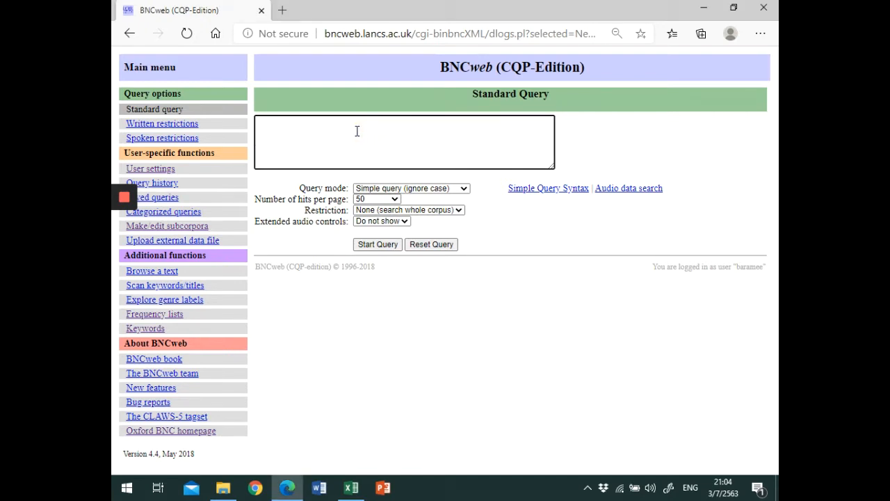
pyautogui.write('utterly')
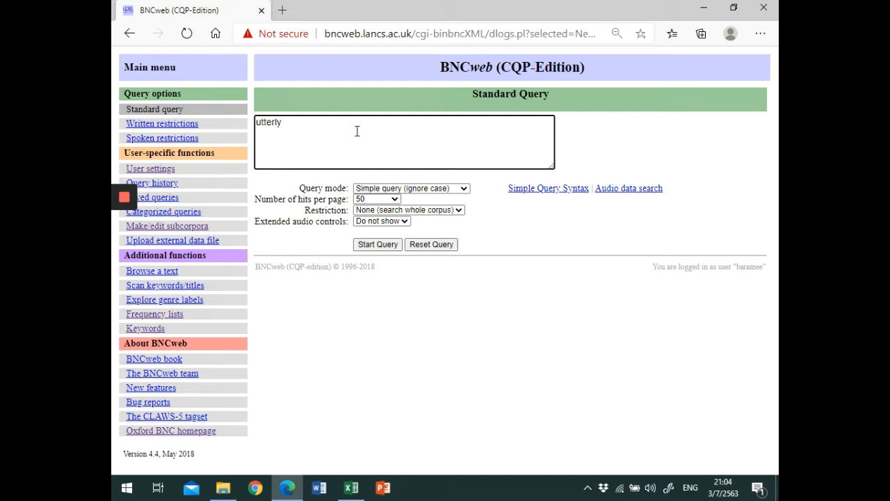
pyautogui.moveTo(249, 131)
pyautogui.write('{')
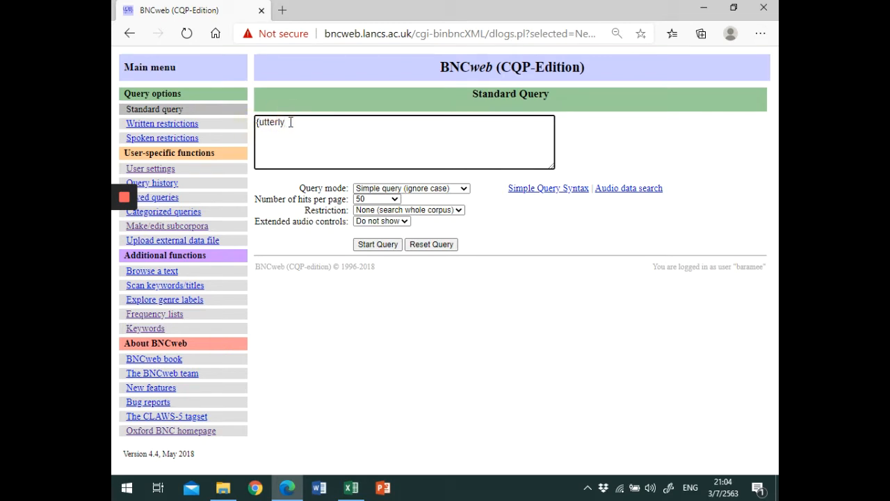
pyautogui.write('}')
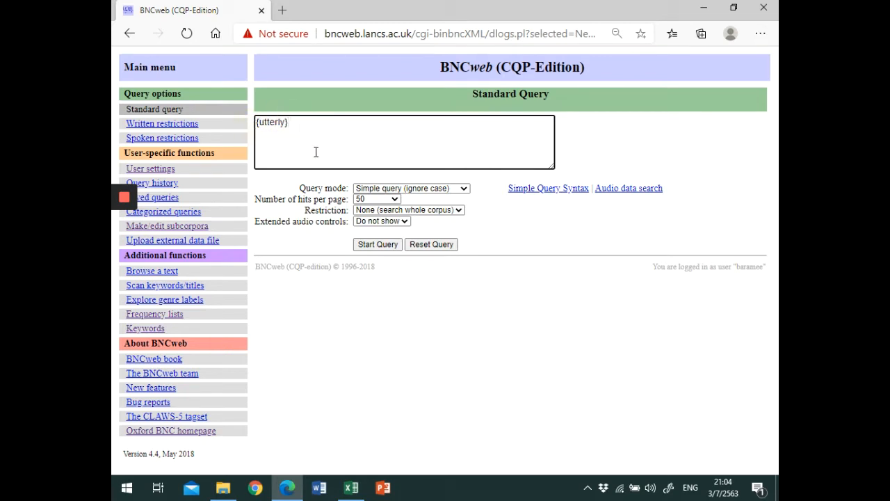
pyautogui.click(288, 122)
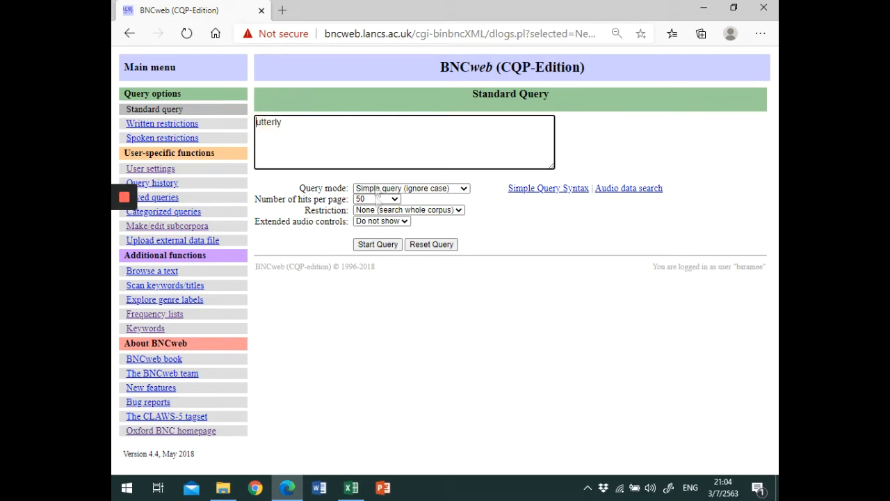
# Run the 'utterly' query, returning 1247 hits in 653 texts.
pyautogui.click(377, 244)
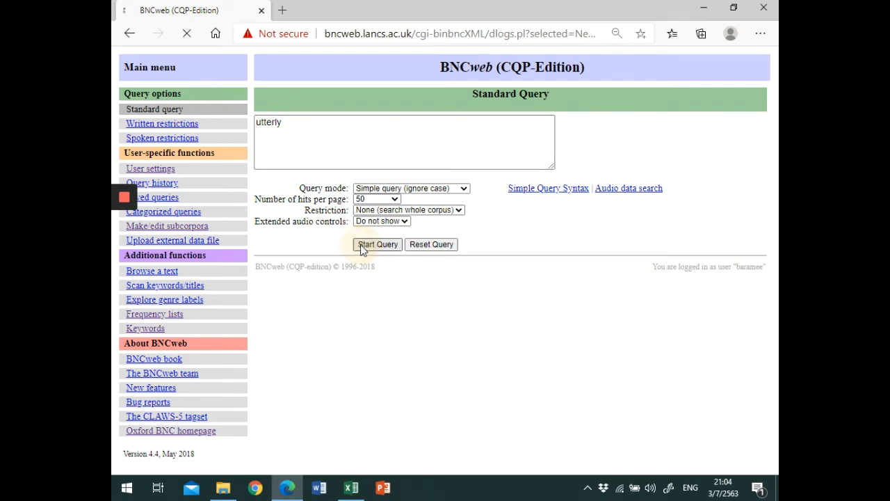
pyautogui.click(378, 244)
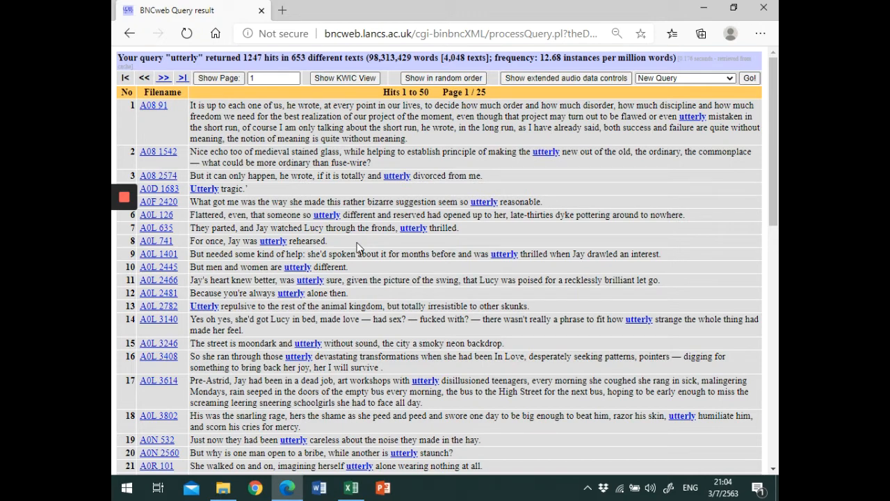
pyautogui.moveTo(362, 247)
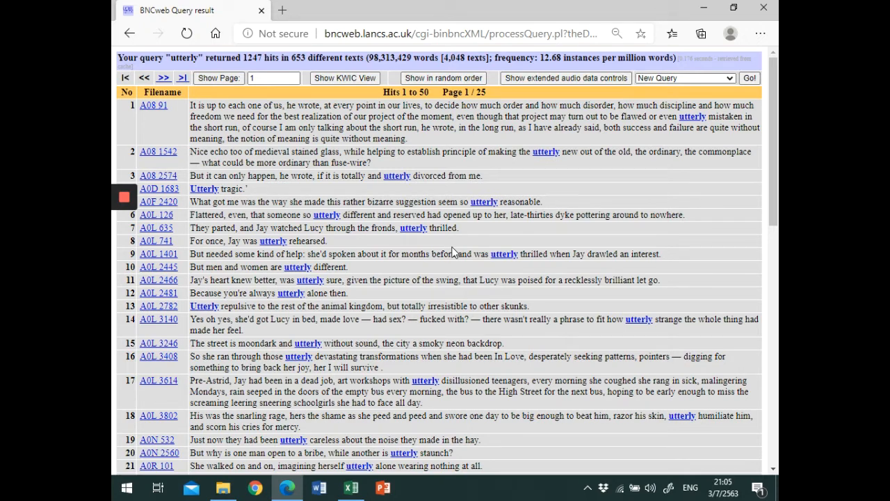
pyautogui.moveTo(433, 166)
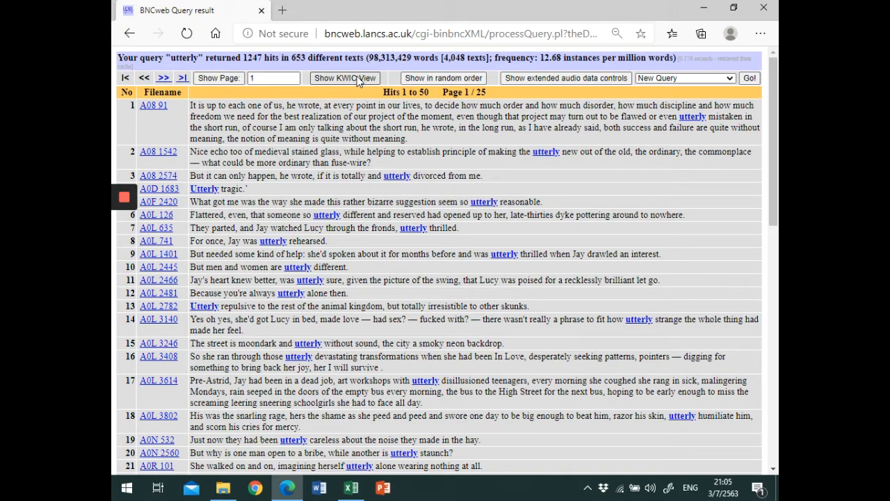
# Switch the 1247 'utterly' hits to KWIC view.
pyautogui.click(344, 77)
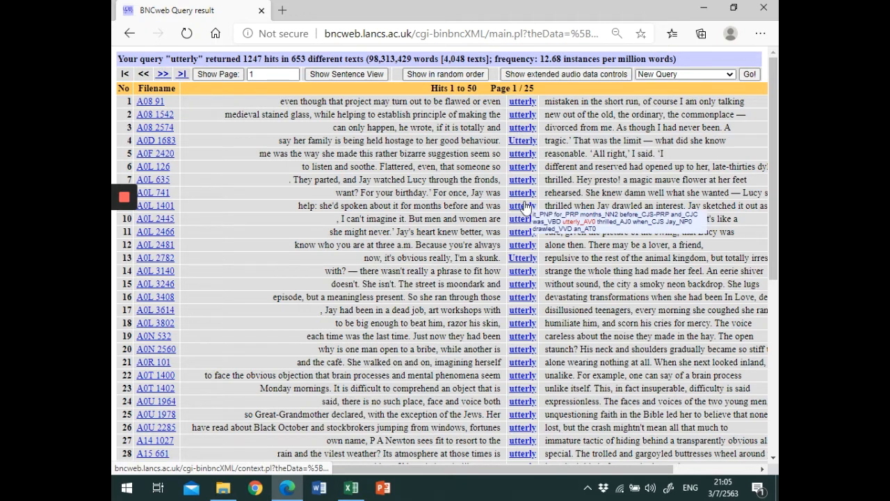
pyautogui.moveTo(523, 310)
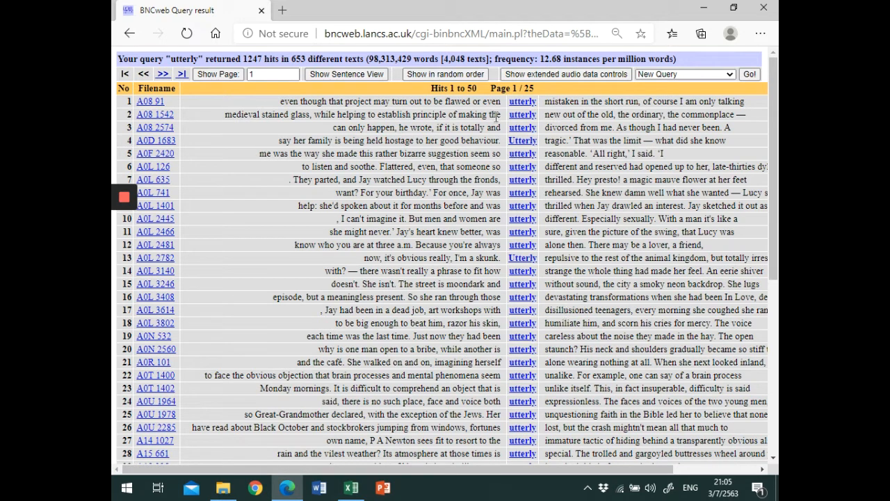
pyautogui.moveTo(491, 233)
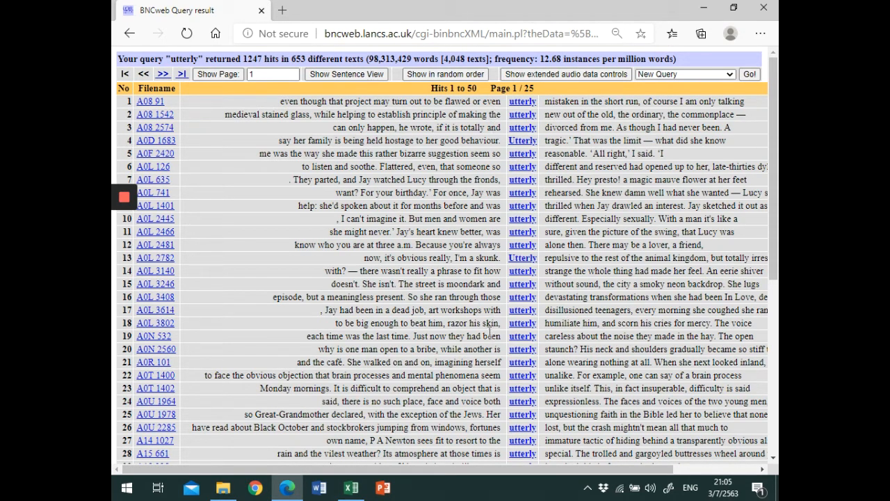
pyautogui.moveTo(581, 257)
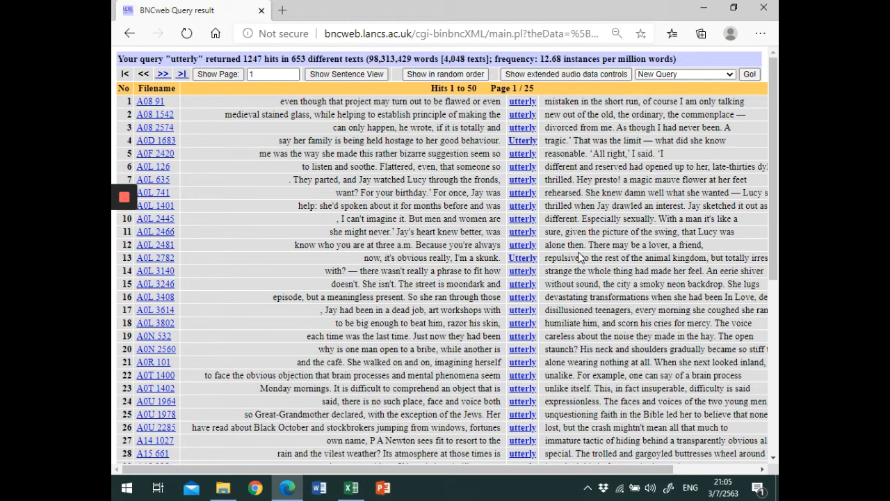
pyautogui.moveTo(143, 114)
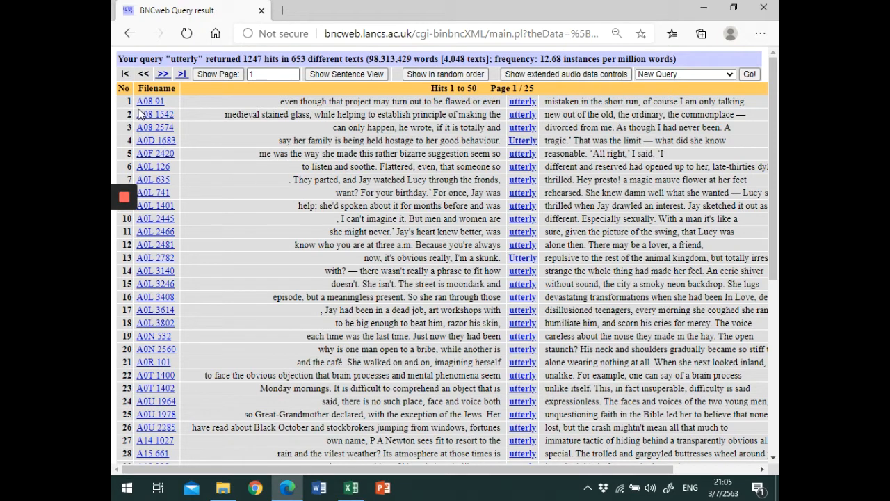
pyautogui.moveTo(131, 152)
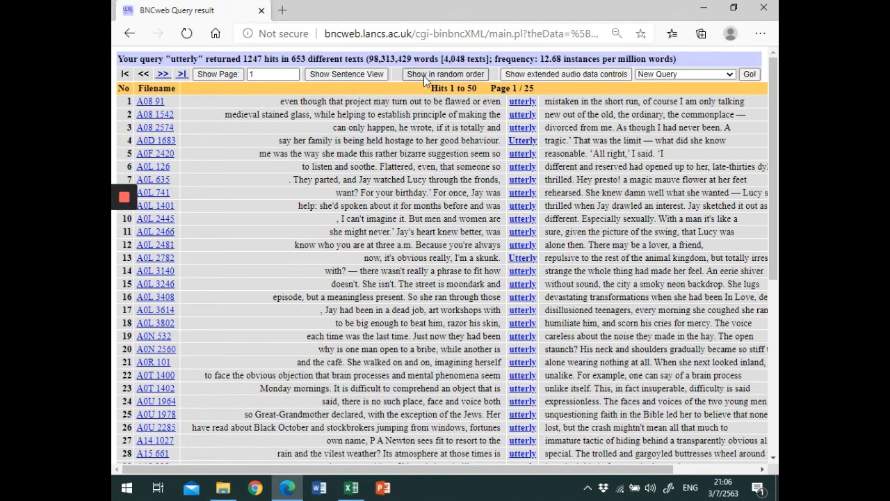
# Shuffle the 1247 'utterly' hits into random order.
pyautogui.click(445, 74)
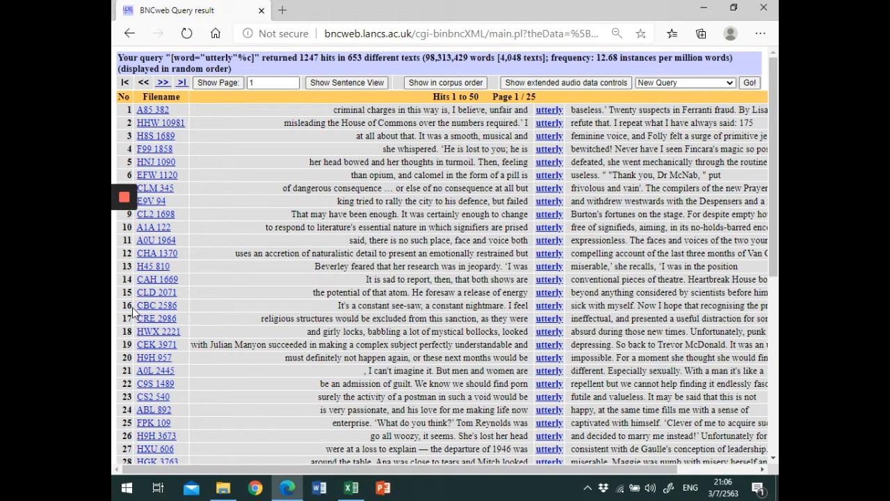
pyautogui.scroll(-3)
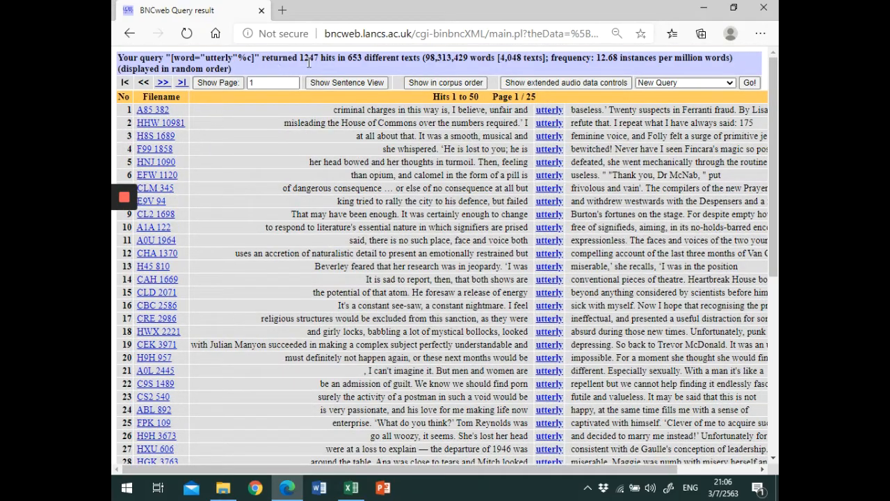
pyautogui.moveTo(323, 69)
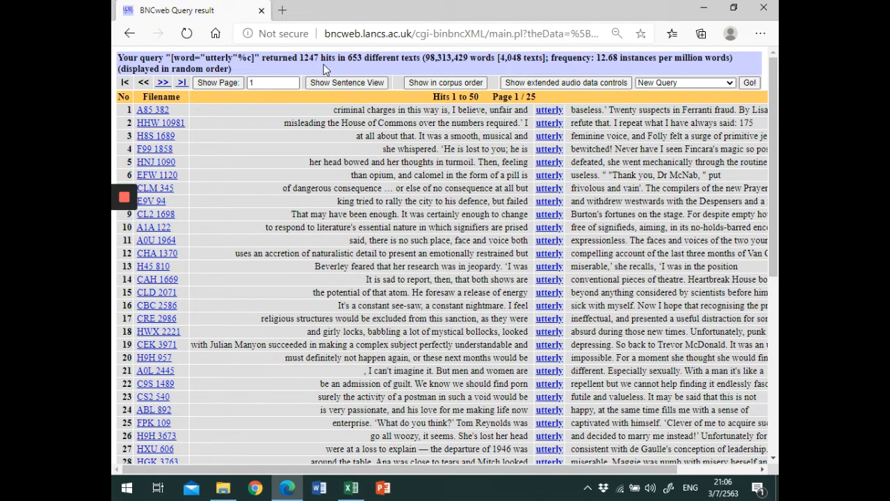
pyautogui.moveTo(309, 68)
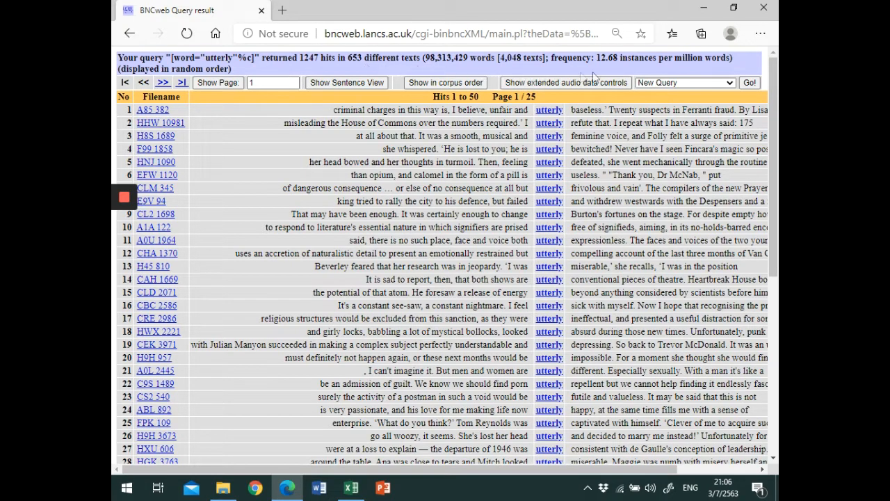
pyautogui.moveTo(657, 73)
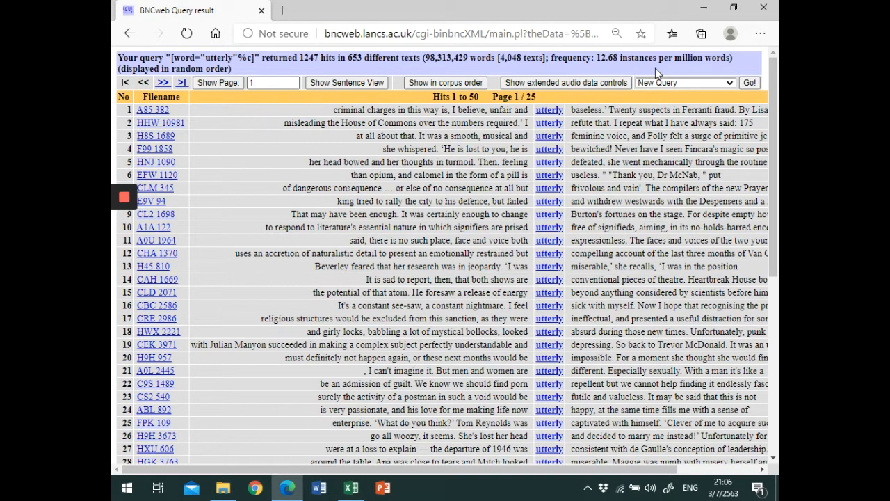
pyautogui.moveTo(614, 62)
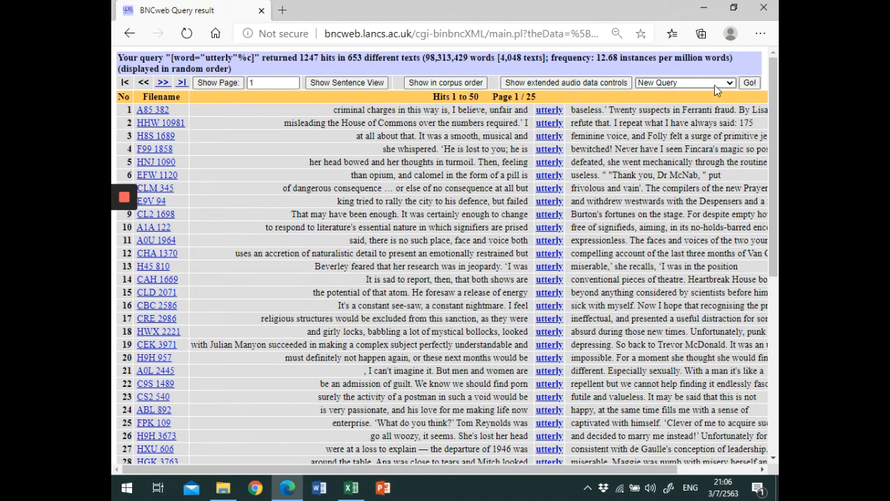
pyautogui.moveTo(731, 87)
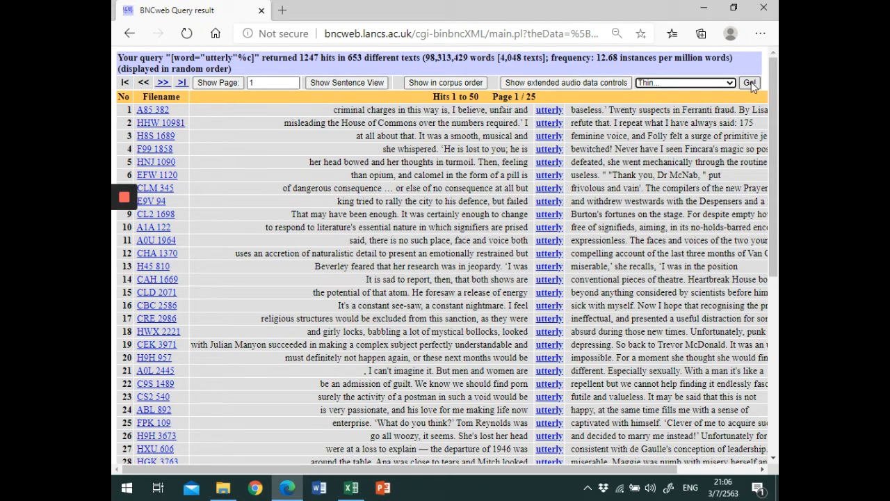
# Thin the concordance by random selection to 30 instances.
pyautogui.click(749, 82)
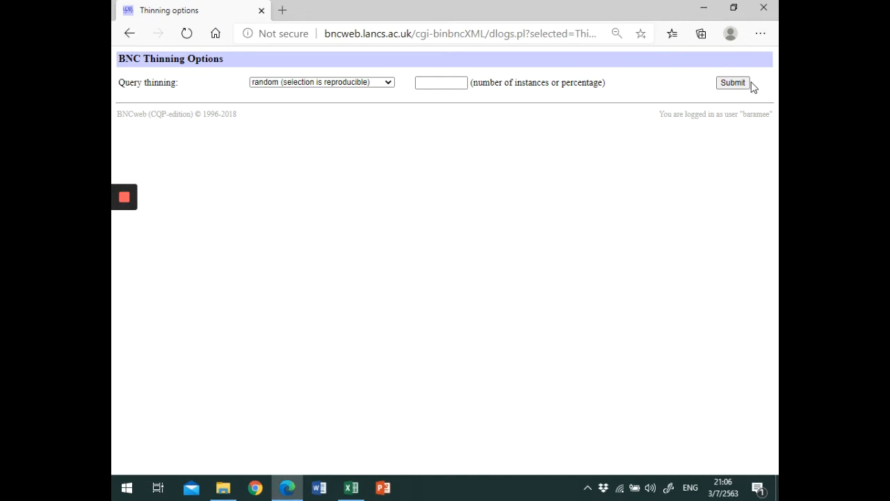
pyautogui.click(440, 82)
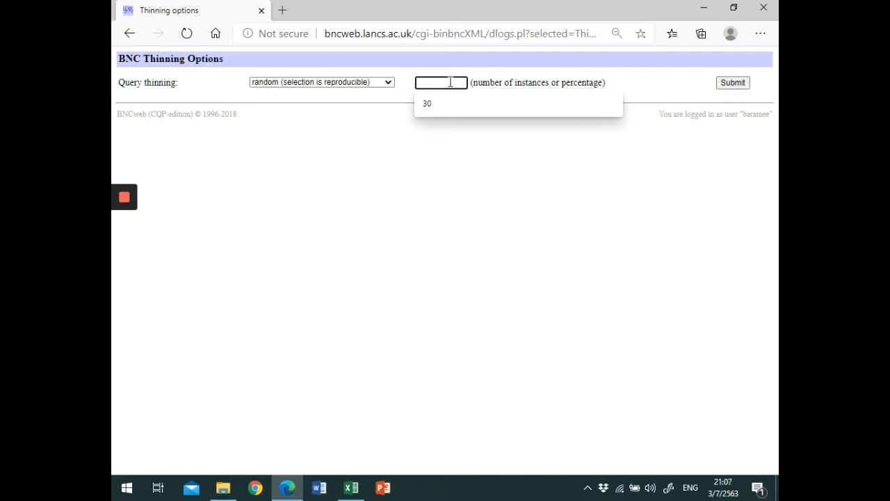
pyautogui.click(427, 103)
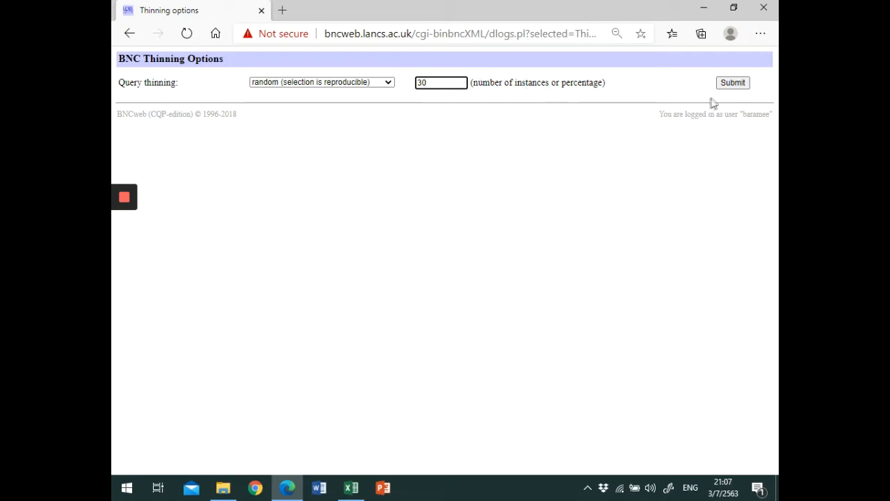
pyautogui.click(732, 82)
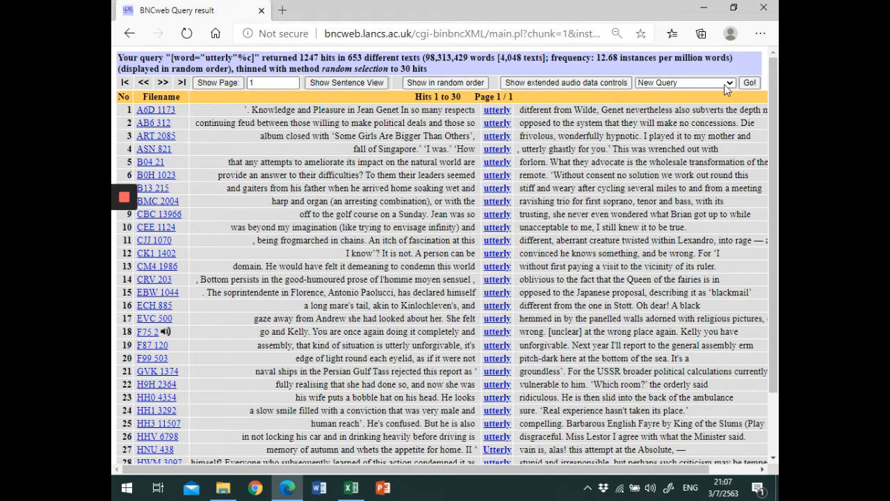
# Scroll through the 30 thinned hits and back to the top.
pyautogui.scroll(-3)
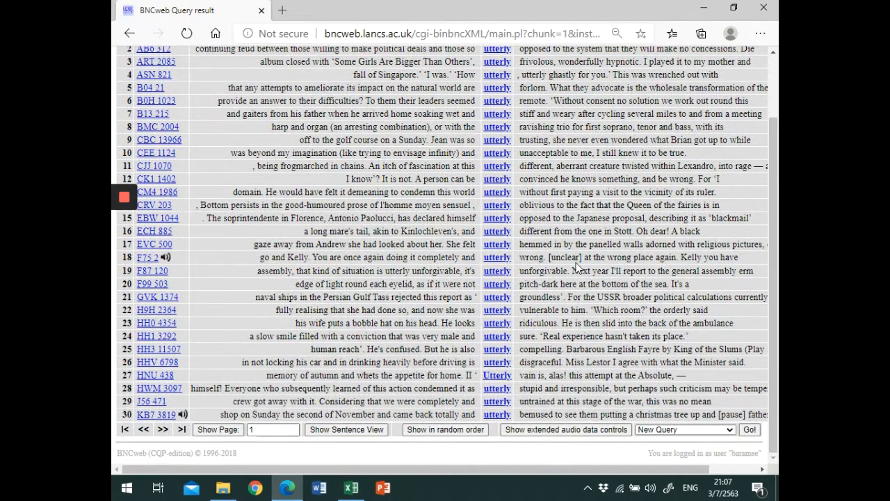
pyautogui.moveTo(494, 257)
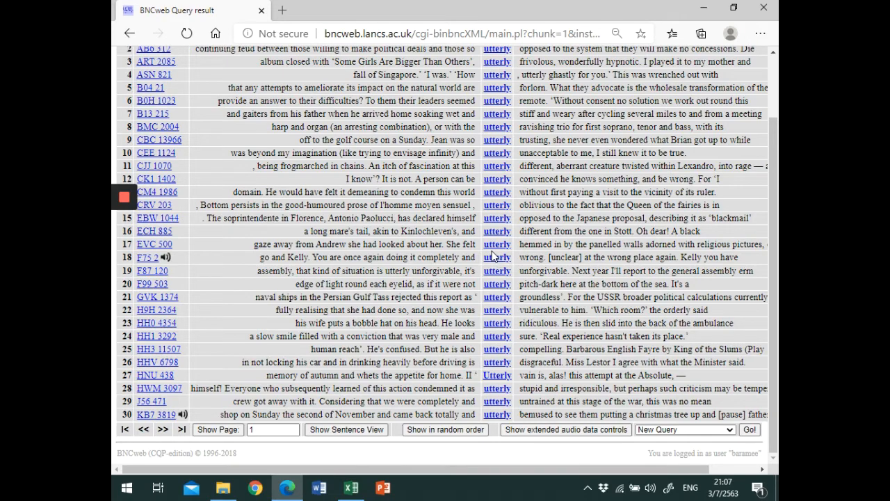
pyautogui.scroll(3)
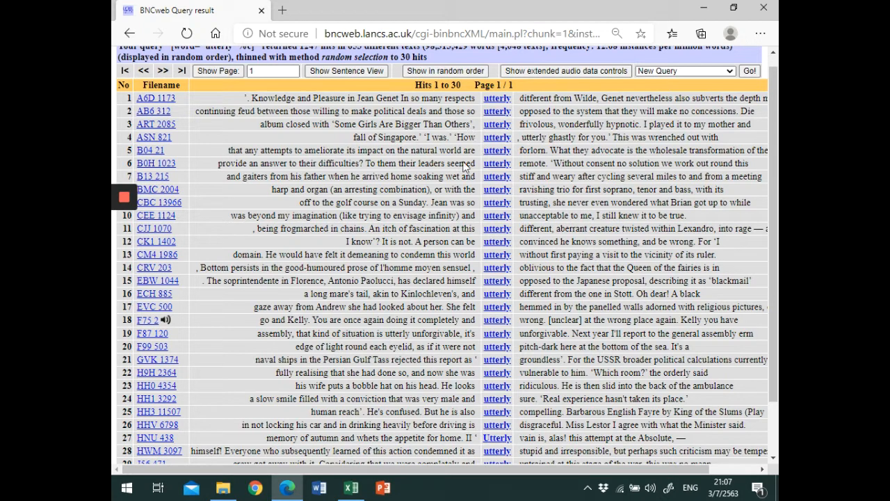
pyautogui.moveTo(562, 266)
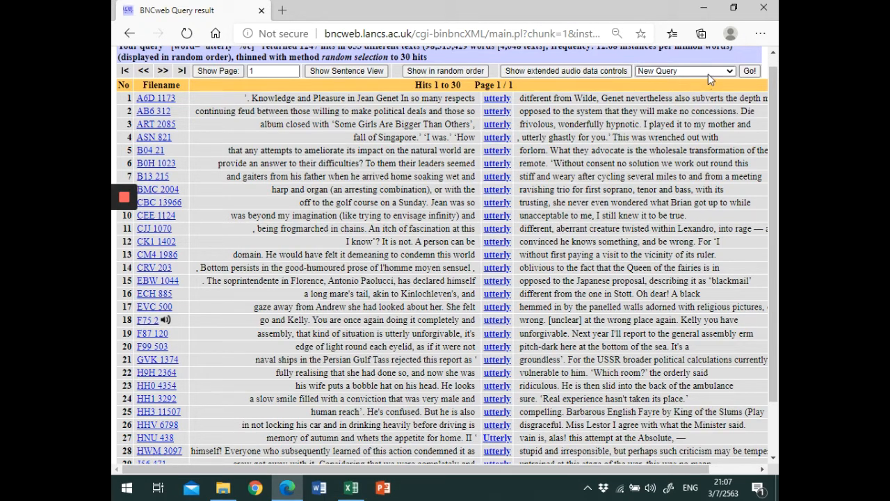
# Sort the 30 hits on the first word to the right, starting from 'bemused'.
pyautogui.click(685, 70)
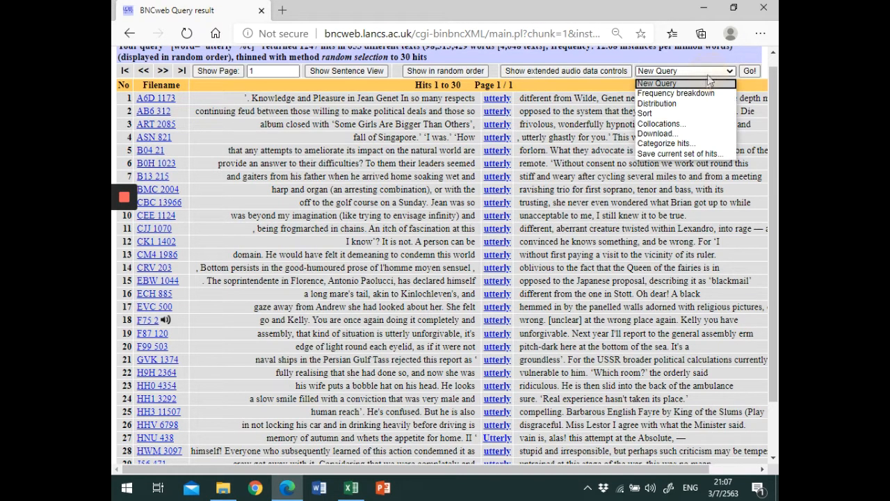
pyautogui.click(645, 113)
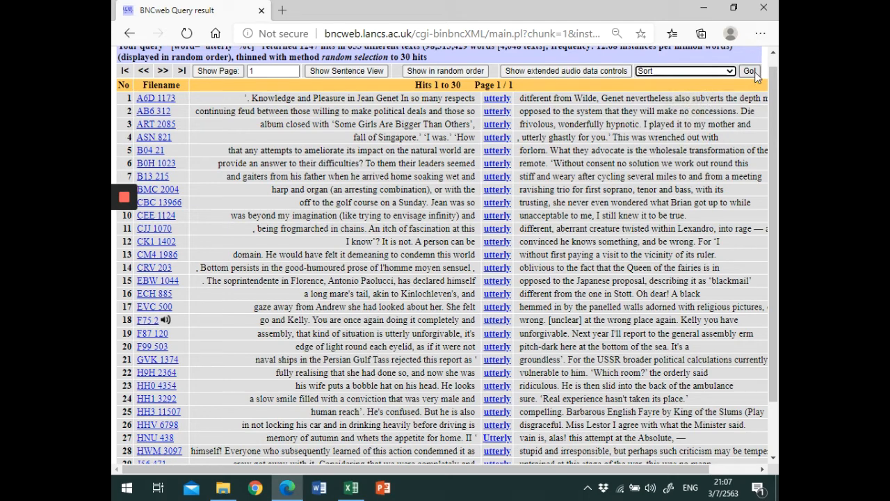
pyautogui.click(750, 71)
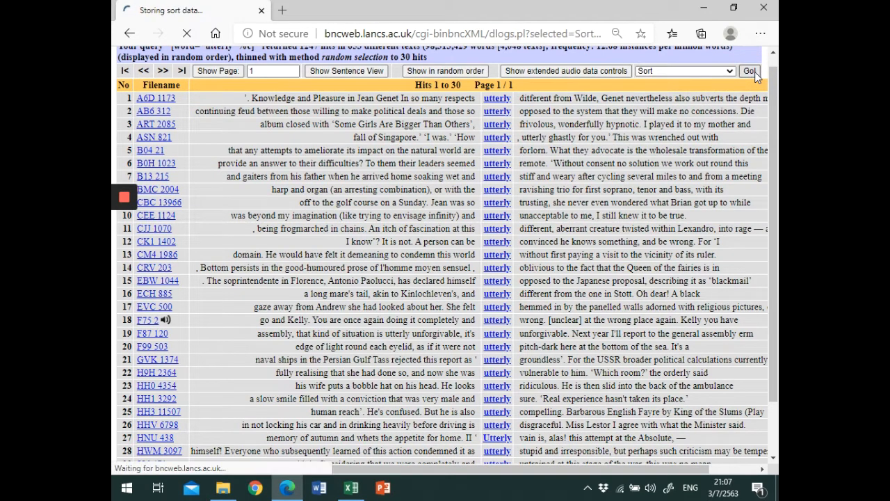
pyautogui.click(749, 70)
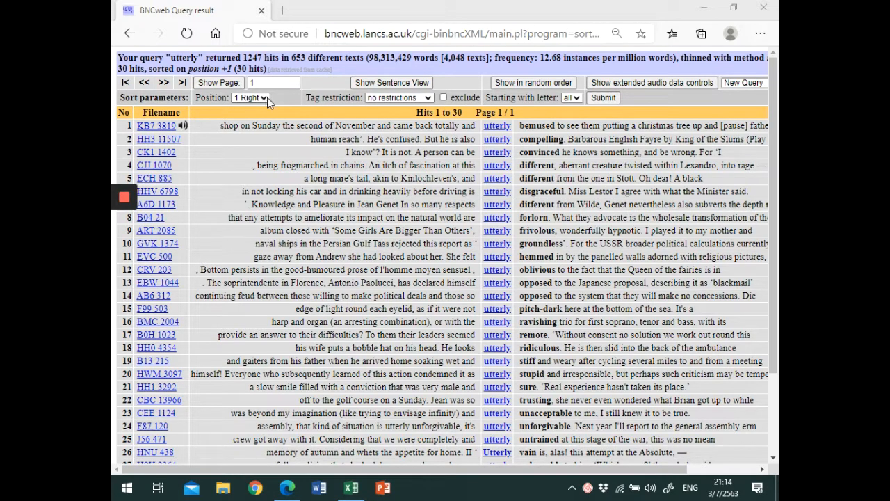
pyautogui.click(250, 97)
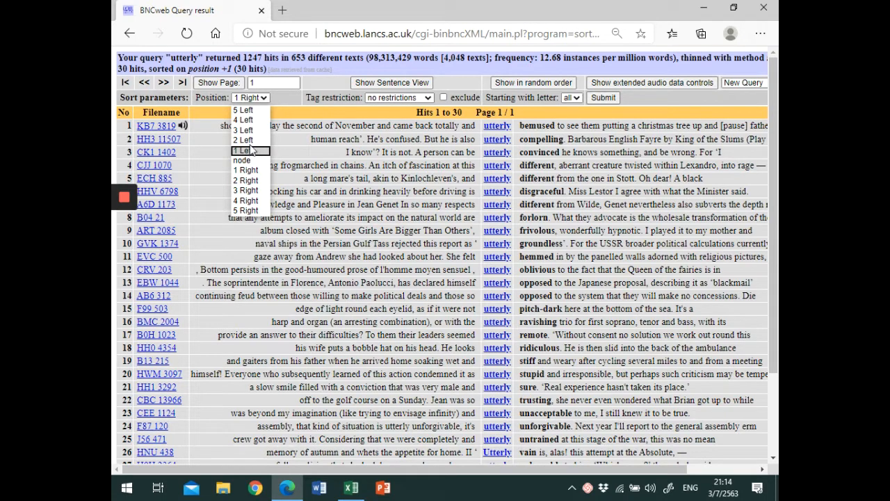
pyautogui.moveTo(245, 139)
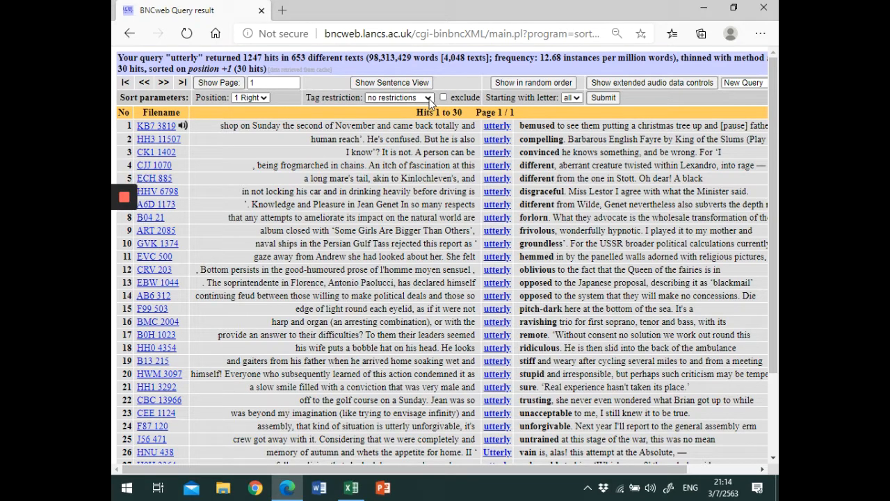
# Restrict the sort to 'any adjective' on the right, leaving 24 hits.
pyautogui.click(398, 96)
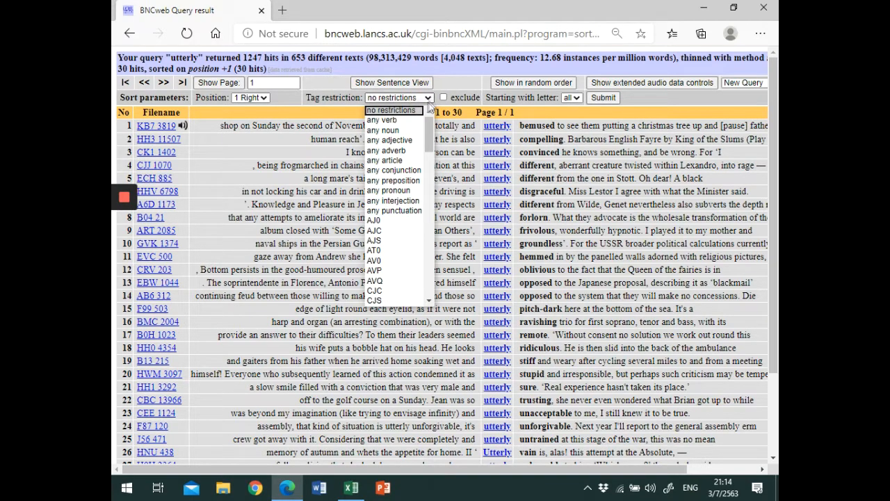
pyautogui.click(389, 139)
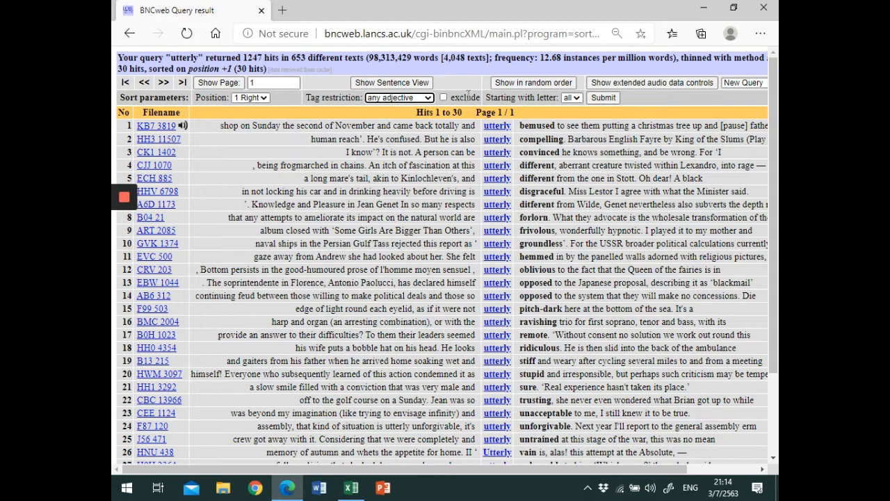
pyautogui.click(603, 98)
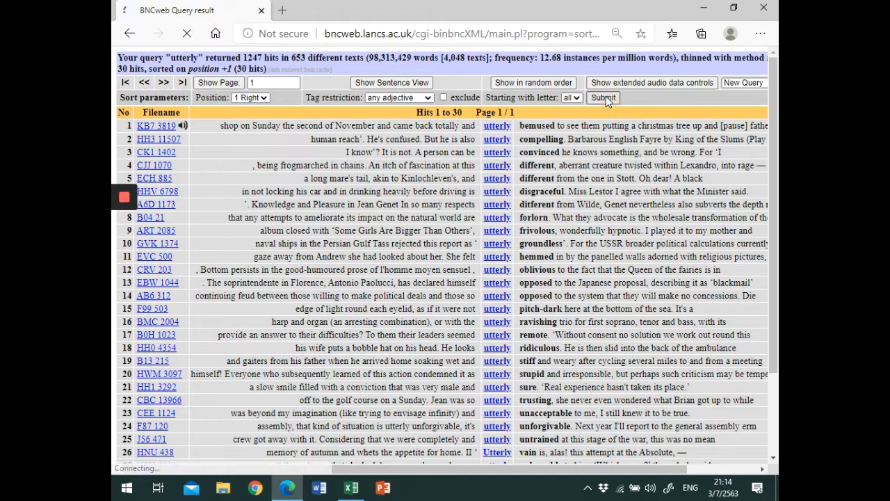
pyautogui.click(603, 98)
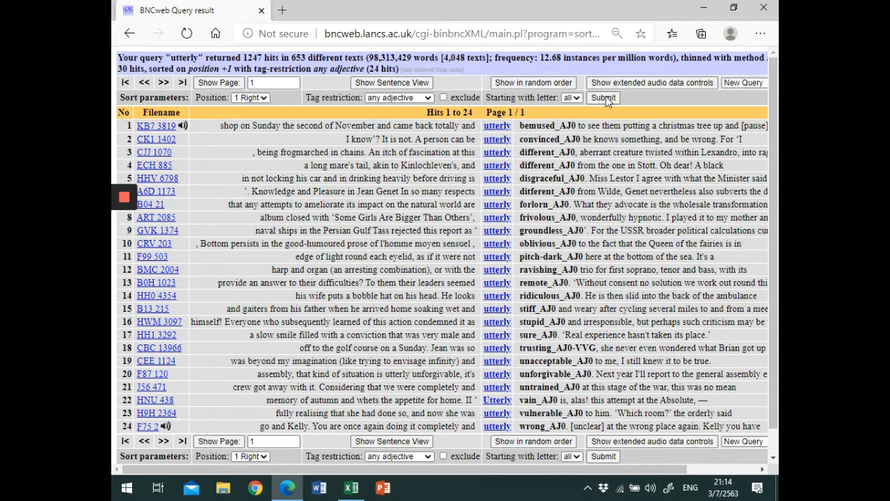
pyautogui.moveTo(497, 140)
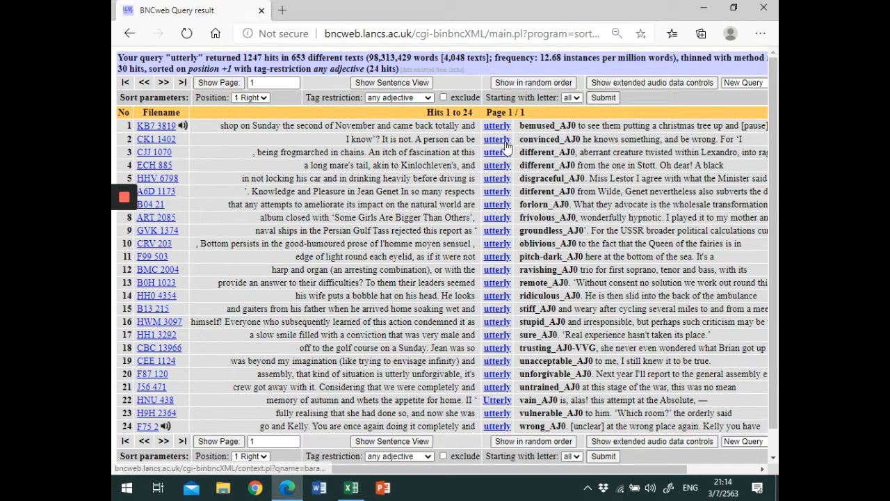